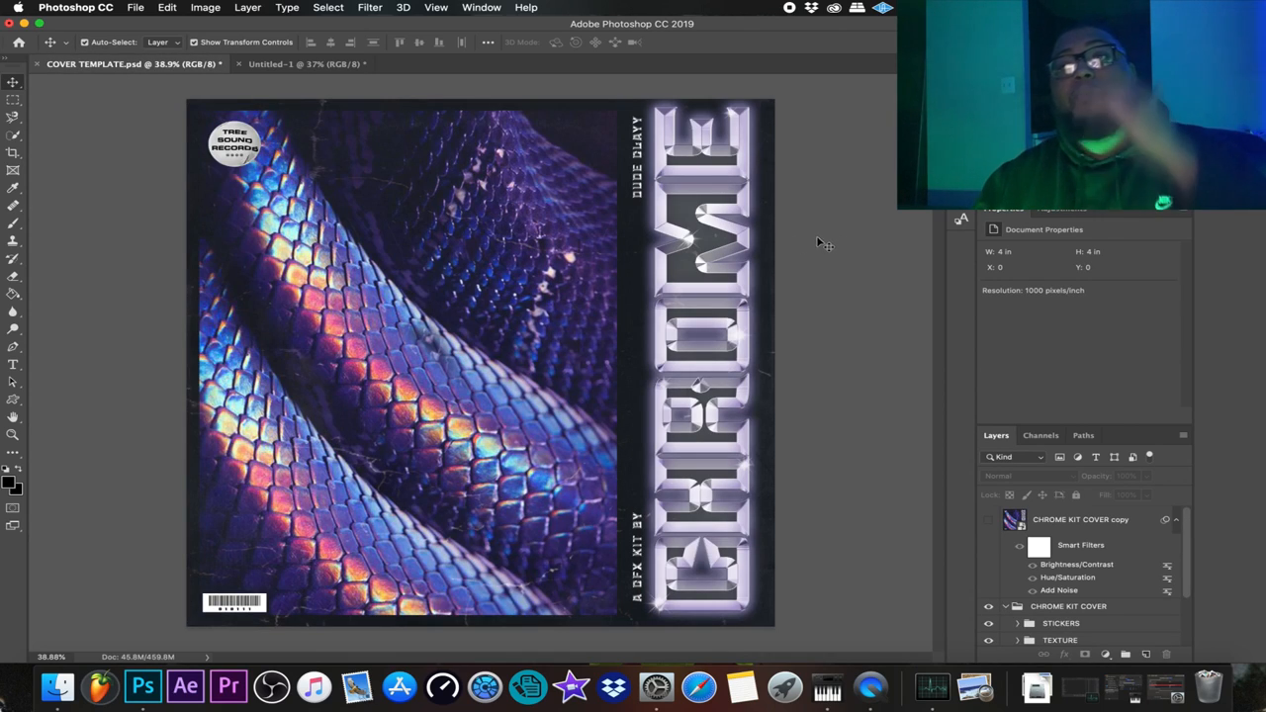
mouse_move(849, 238)
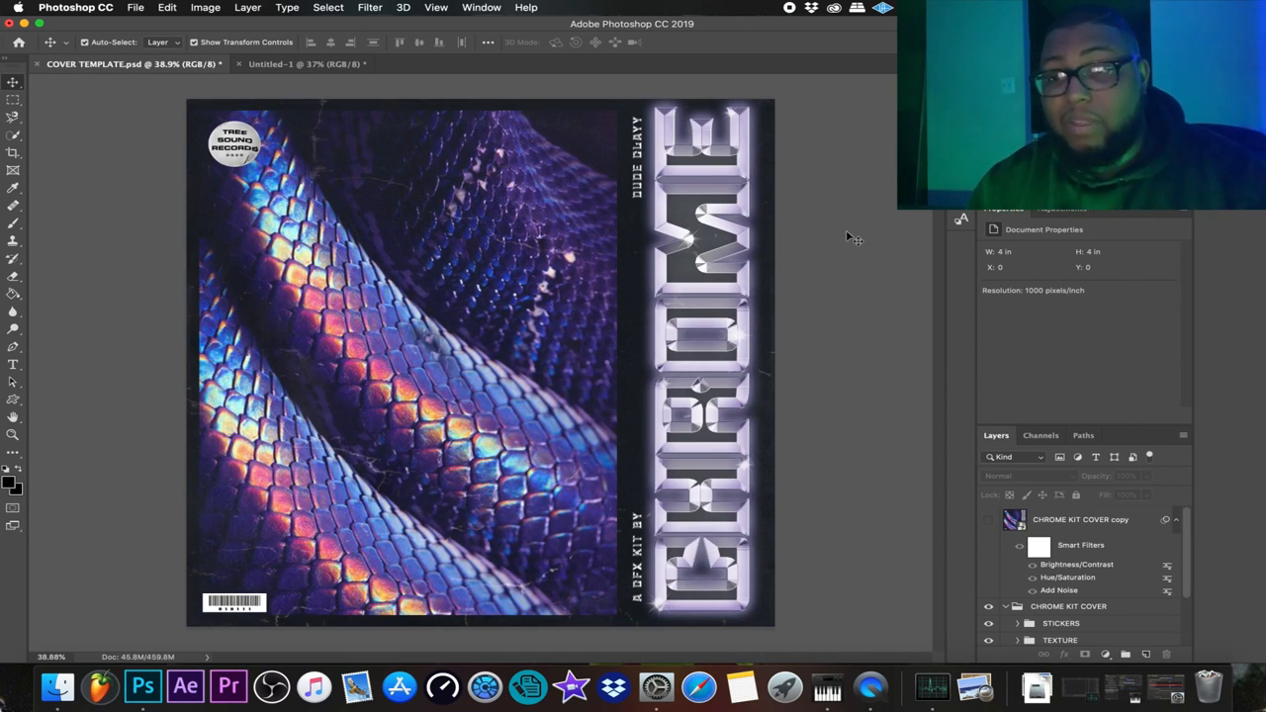